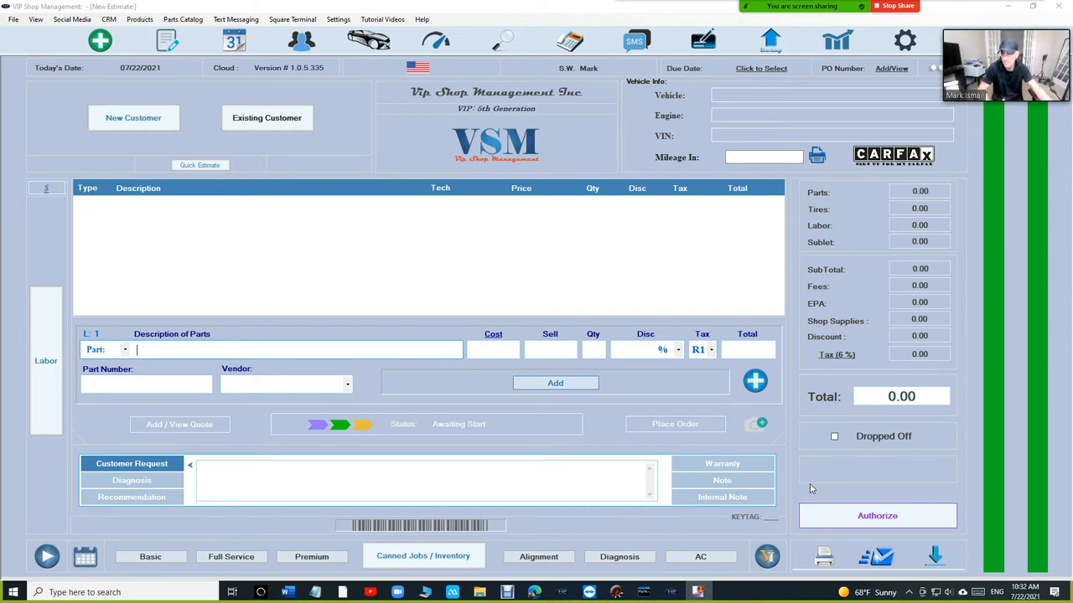
Step: Open the Customers List from the estimate screen via Existing Customer
{"action": "left_click", "coordinate": [266, 118]}
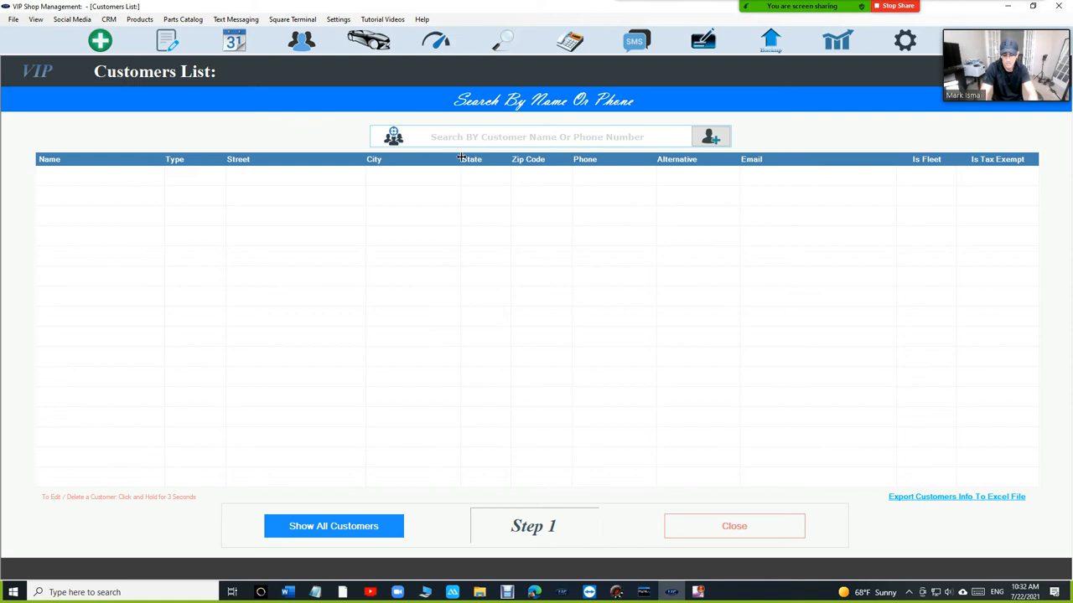
{"action": "type", "text": "mark isma"}
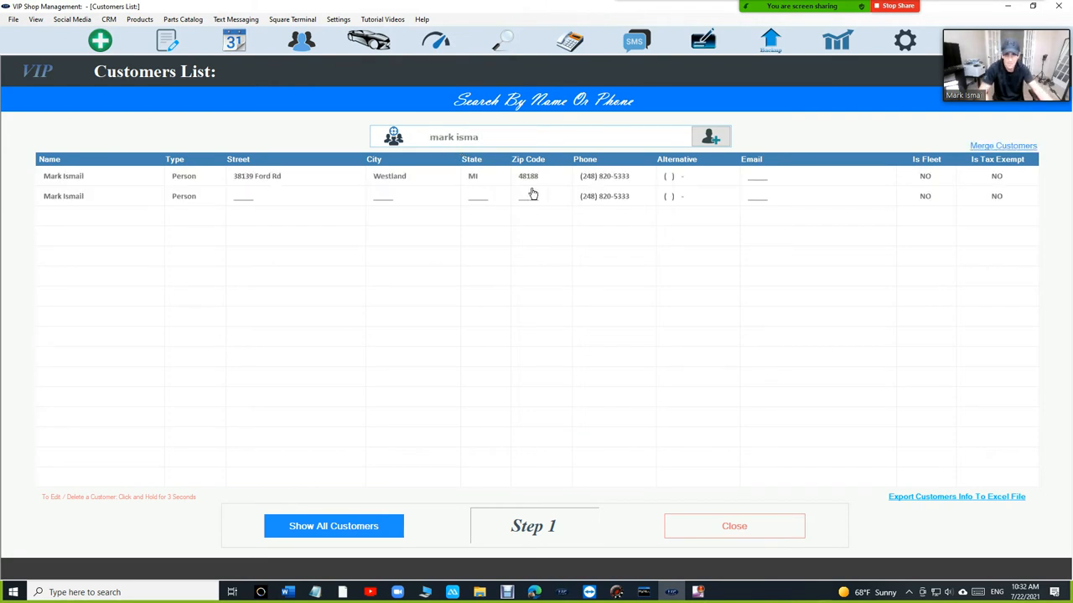
{"action": "mouse_move", "coordinate": [87, 178]}
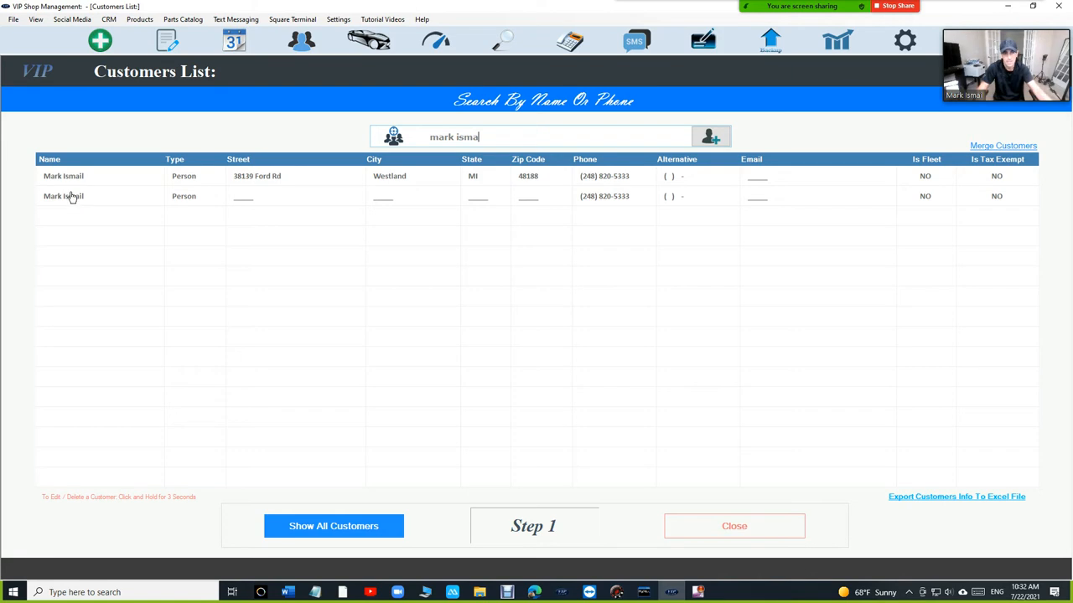
{"action": "mouse_move", "coordinate": [600, 201]}
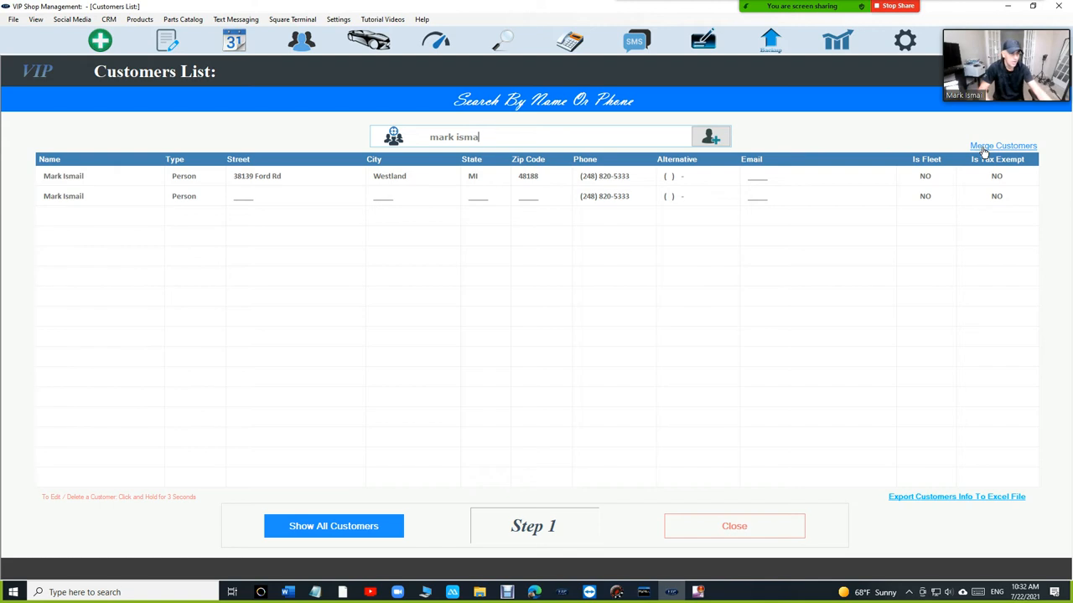
{"action": "mouse_move", "coordinate": [346, 182]}
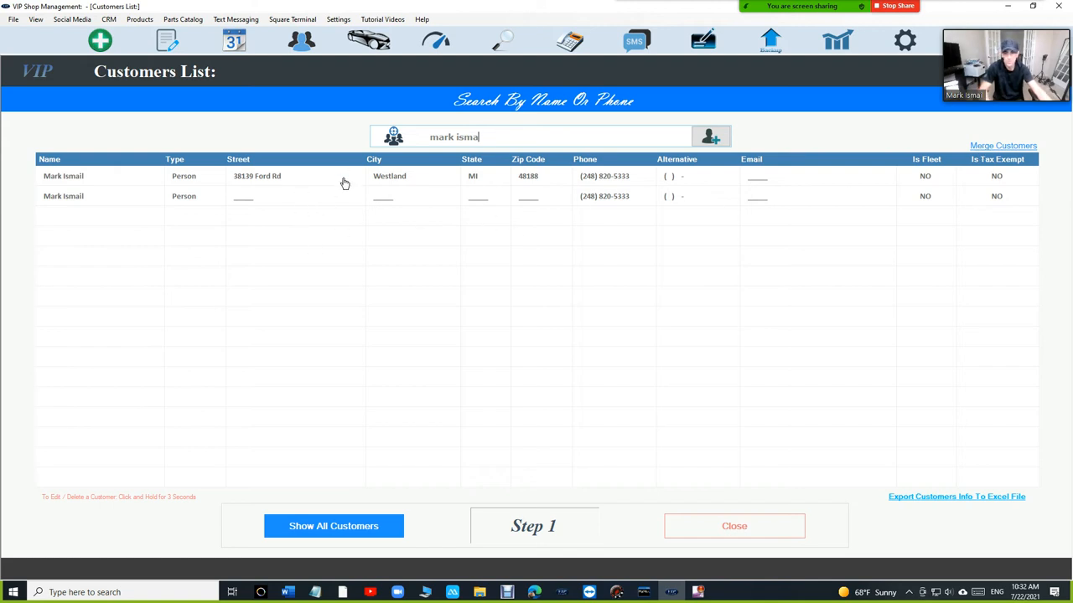
{"action": "mouse_move", "coordinate": [359, 211]}
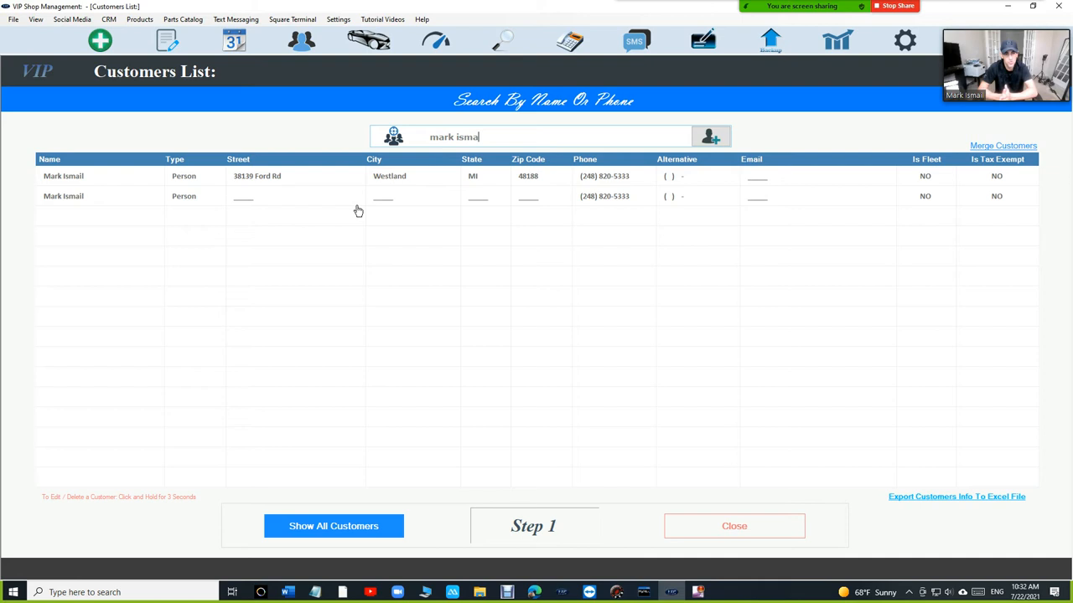
{"action": "mouse_move", "coordinate": [972, 180]}
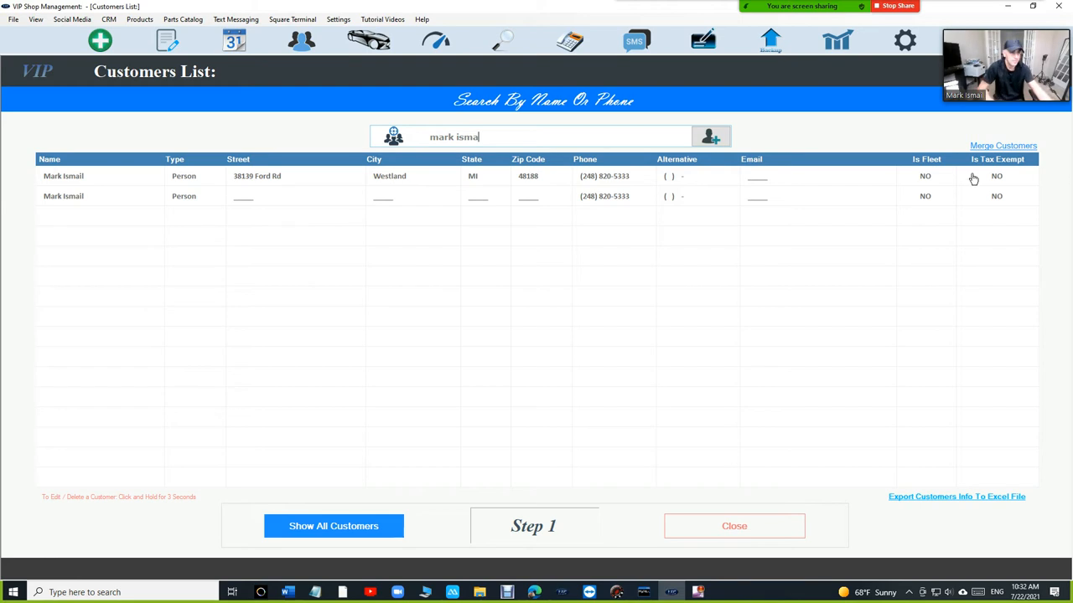
Step: Merge Customer A and Customer B into one record, keeping the full address, and dismiss the Success summary
{"action": "left_click", "coordinate": [1002, 144]}
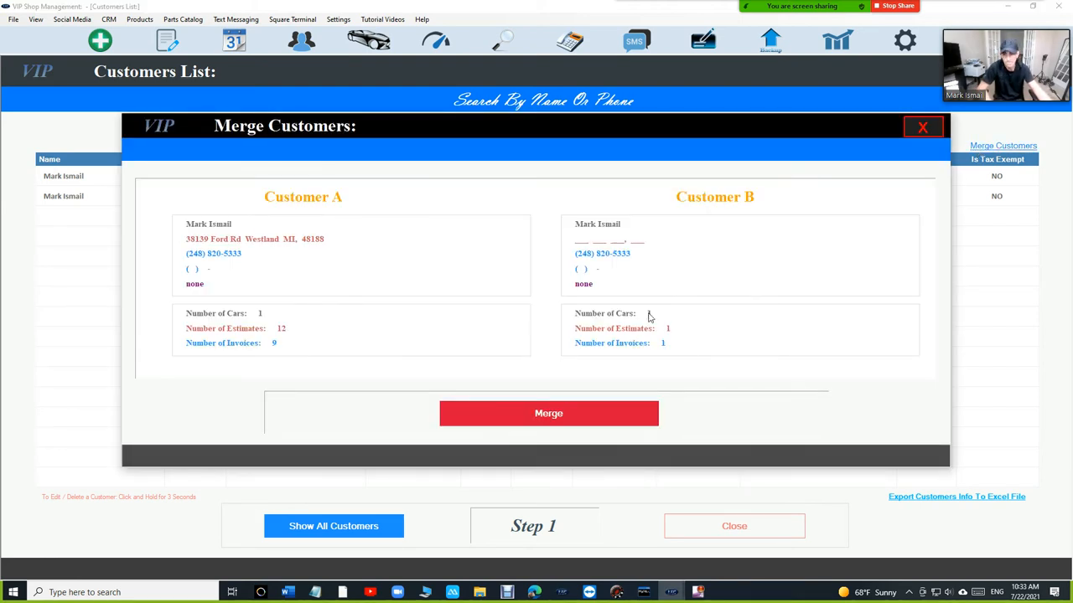
{"action": "mouse_move", "coordinate": [657, 184]}
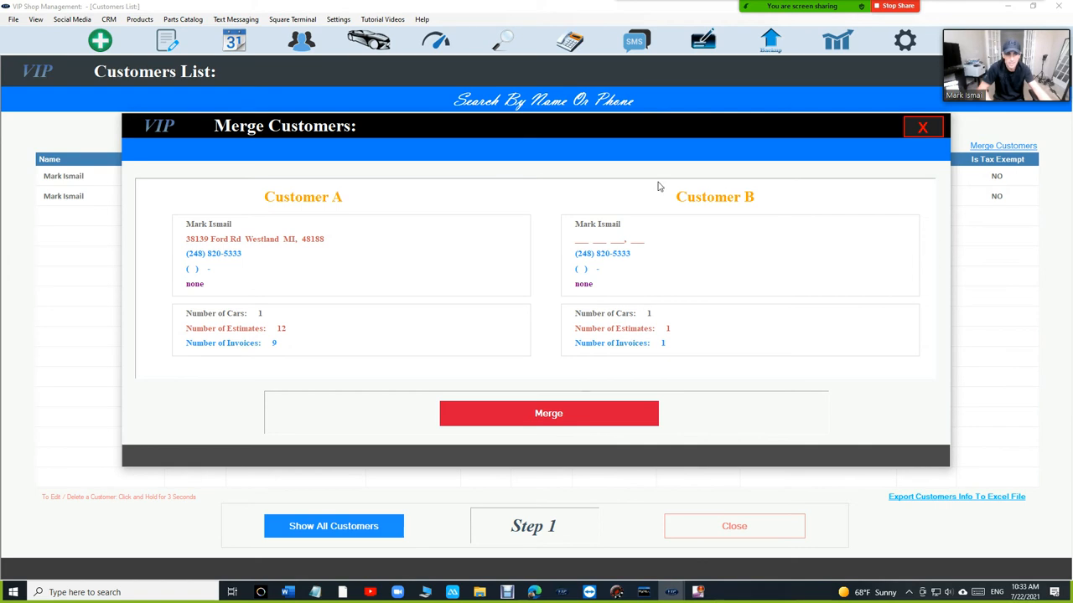
{"action": "mouse_move", "coordinate": [259, 322]}
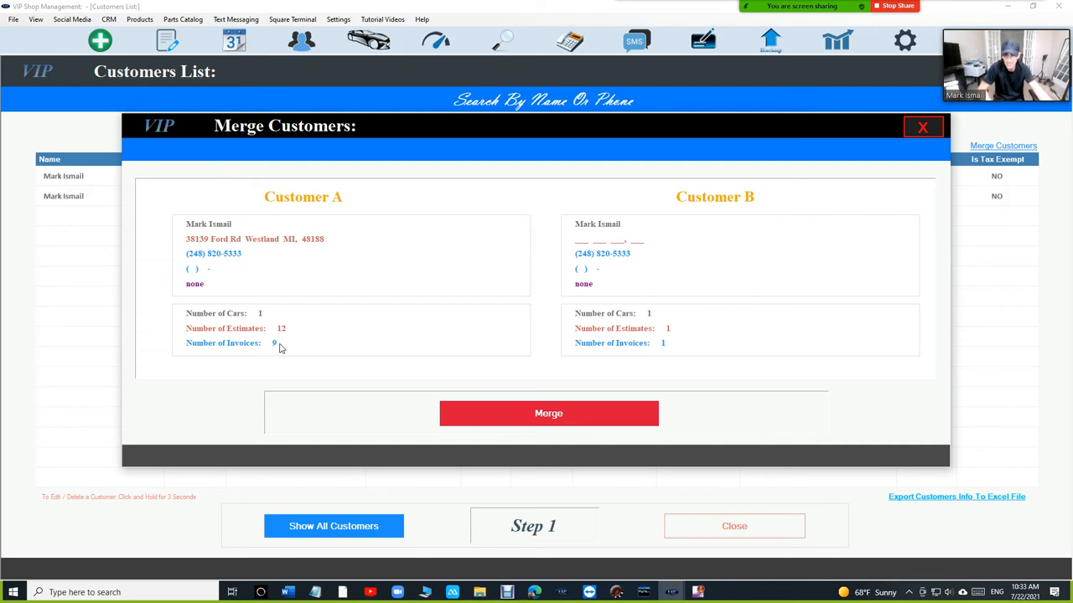
{"action": "mouse_move", "coordinate": [671, 224]}
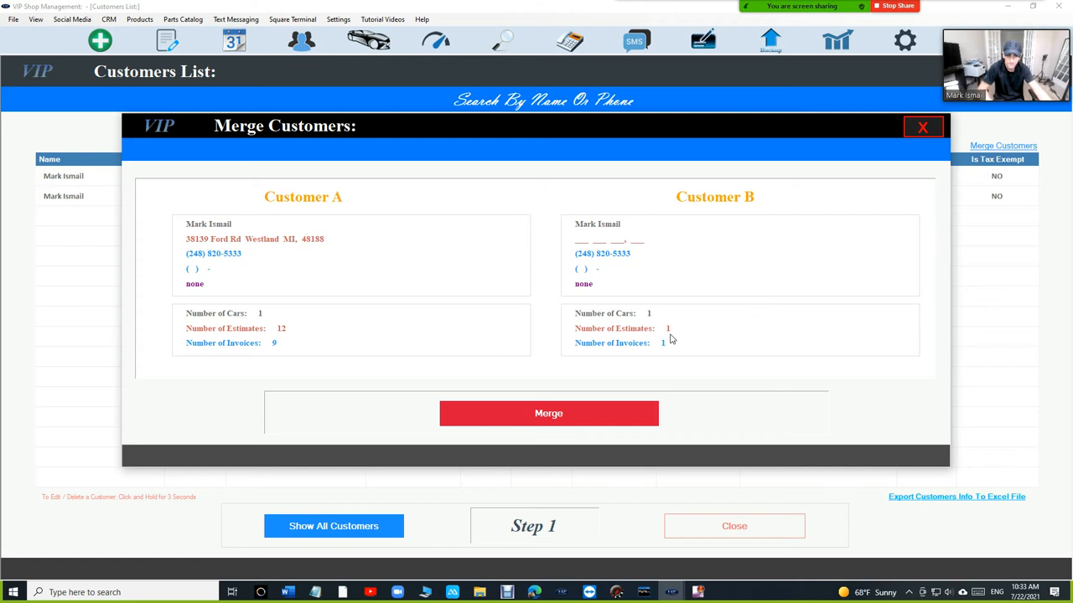
{"action": "mouse_move", "coordinate": [670, 349]}
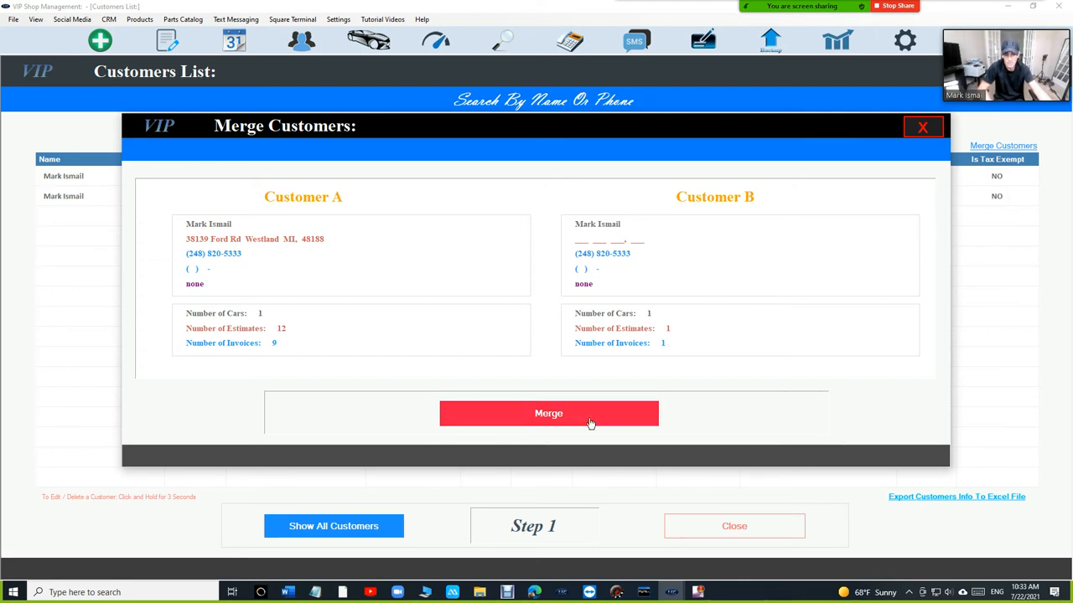
{"action": "left_click", "coordinate": [547, 412]}
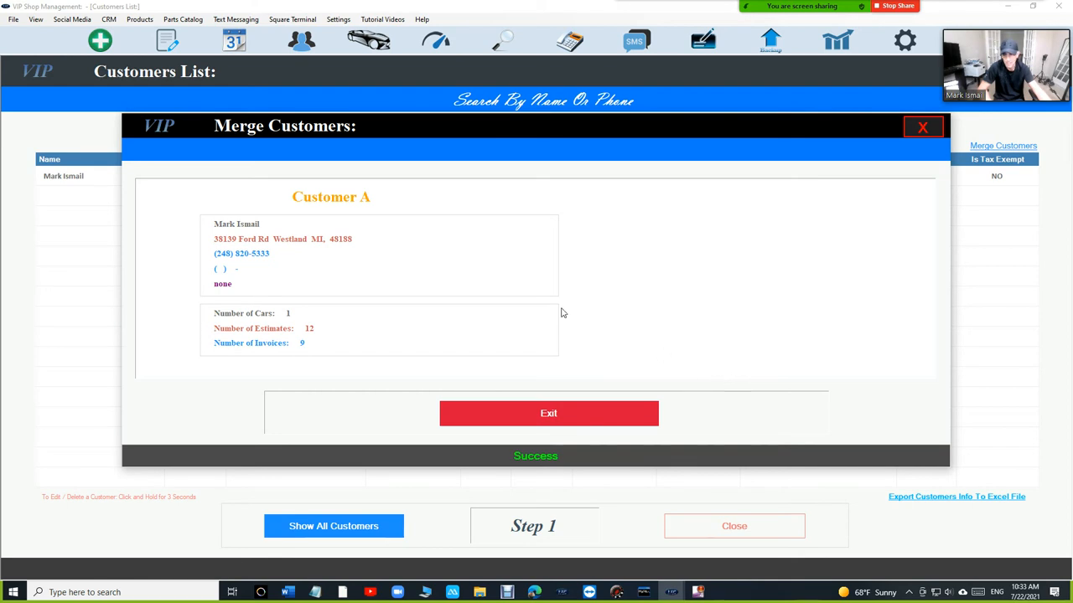
{"action": "left_click", "coordinate": [548, 412]}
{"action": "type", "text": "makr is"}
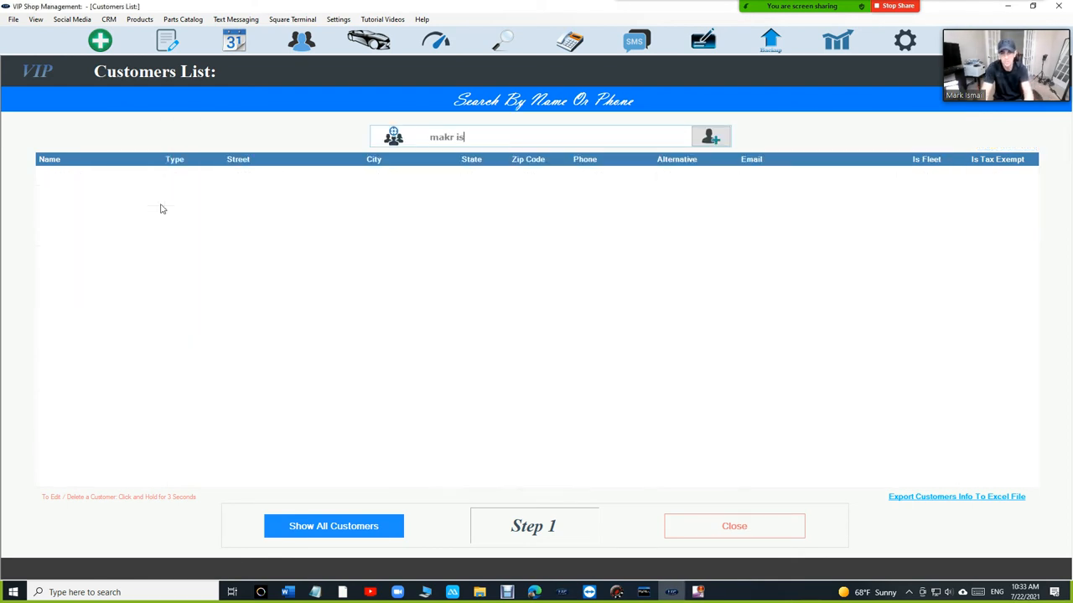
{"action": "type", "text": "mark is"}
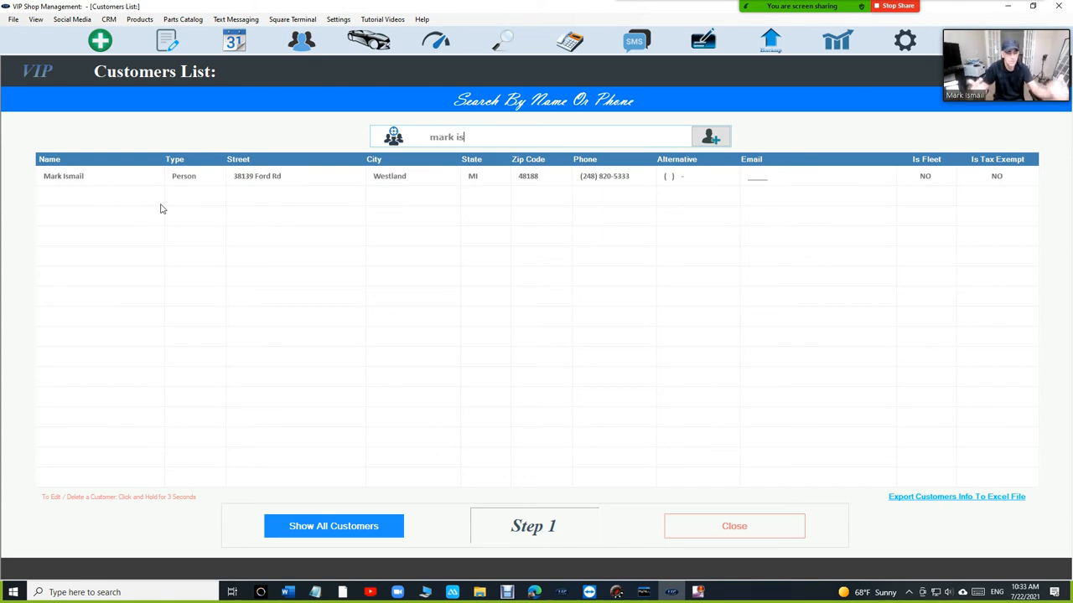
{"action": "mouse_move", "coordinate": [232, 184]}
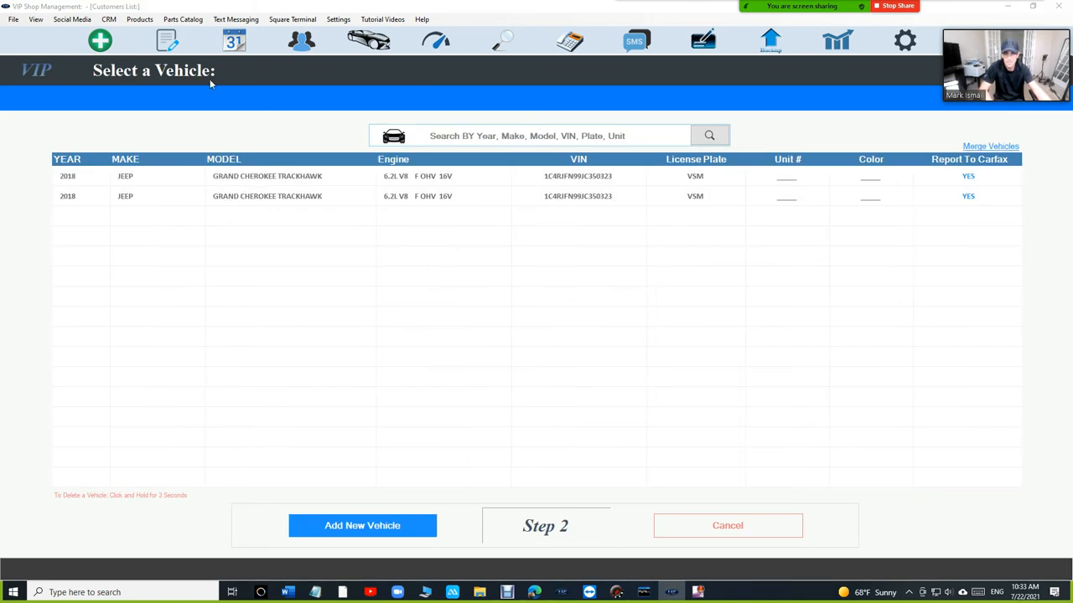
{"action": "mouse_move", "coordinate": [159, 203]}
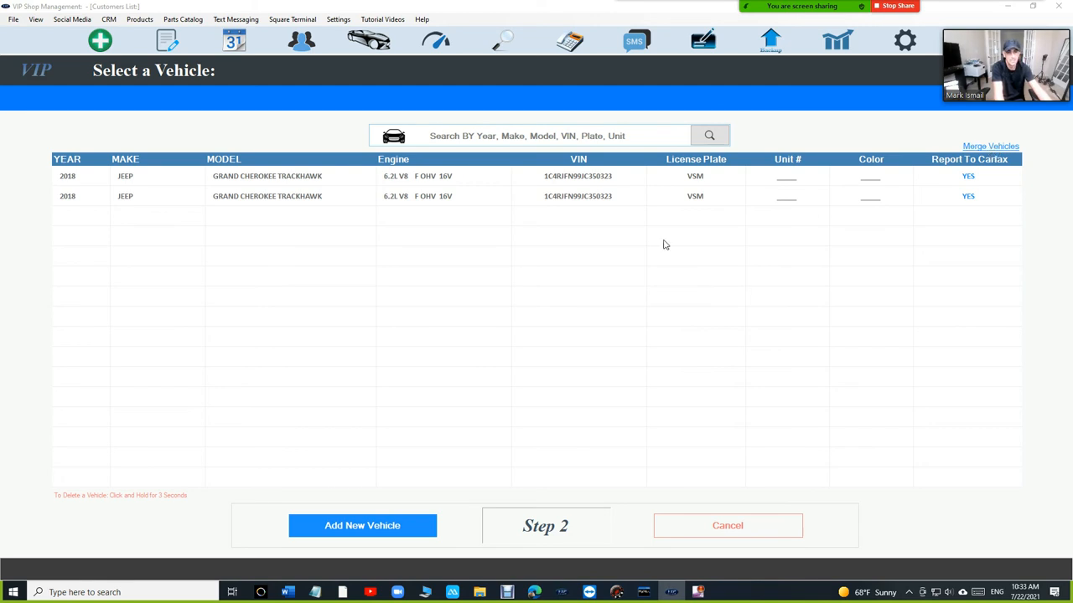
{"action": "mouse_move", "coordinate": [582, 188]}
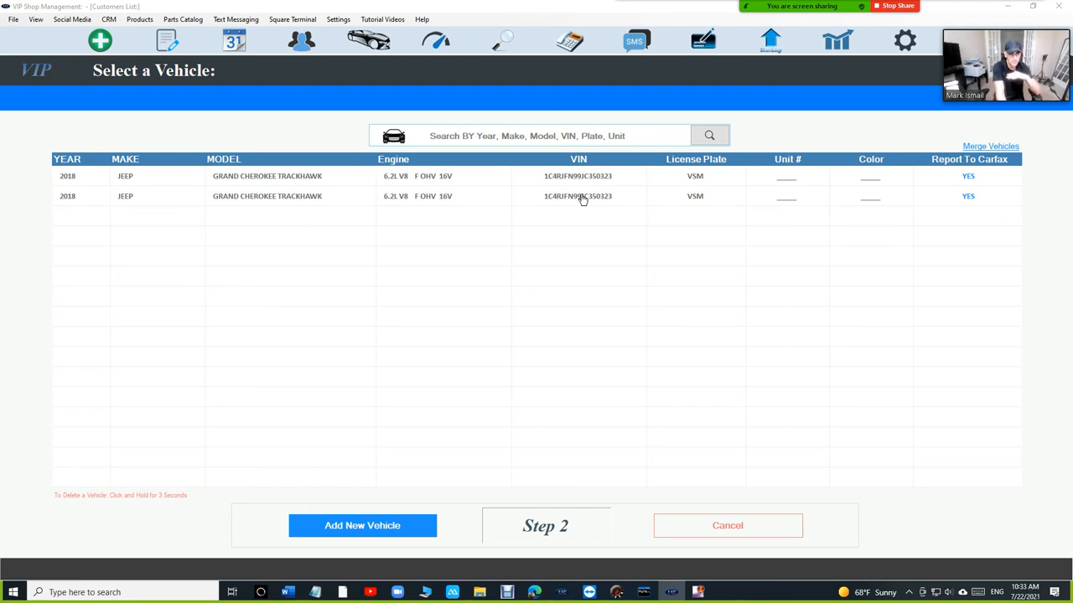
{"action": "mouse_move", "coordinate": [990, 166]}
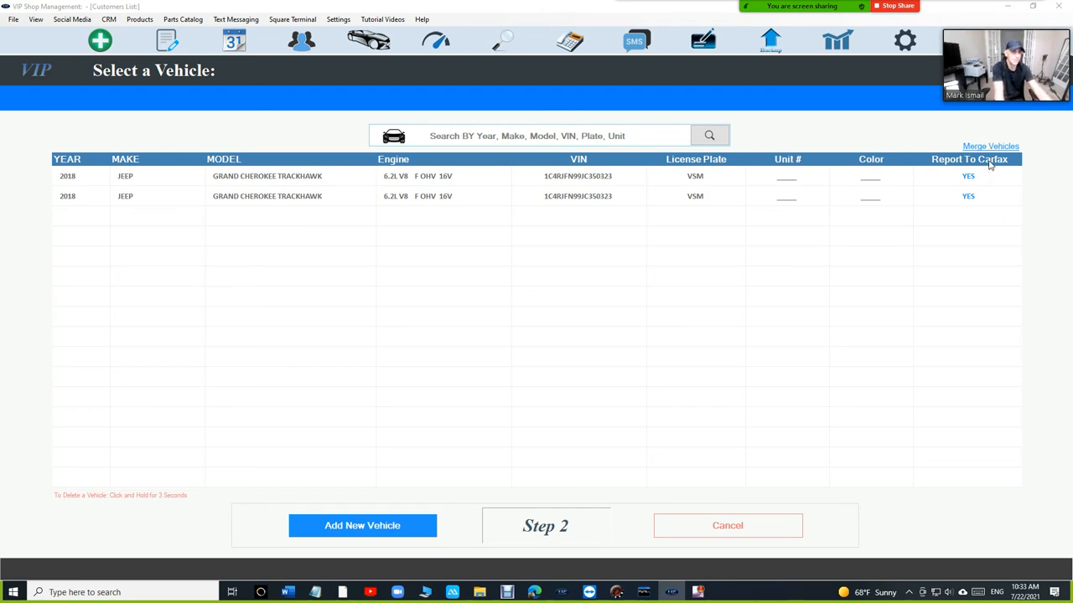
Step: Merge the two duplicate Jeep entries into one vehicle and return to the Customers List
{"action": "left_click", "coordinate": [990, 146]}
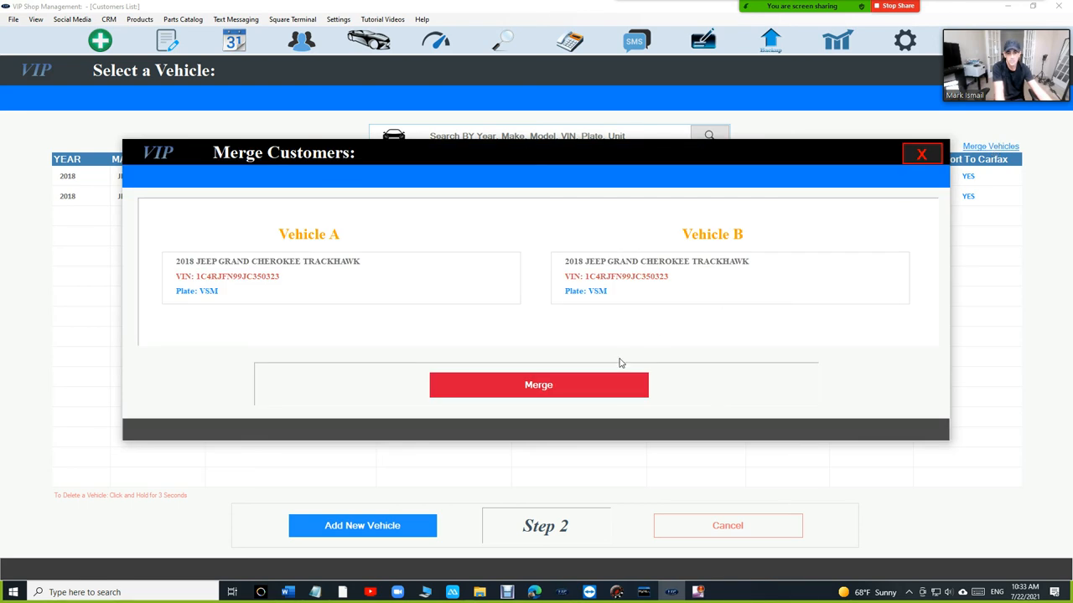
{"action": "mouse_move", "coordinate": [298, 241]}
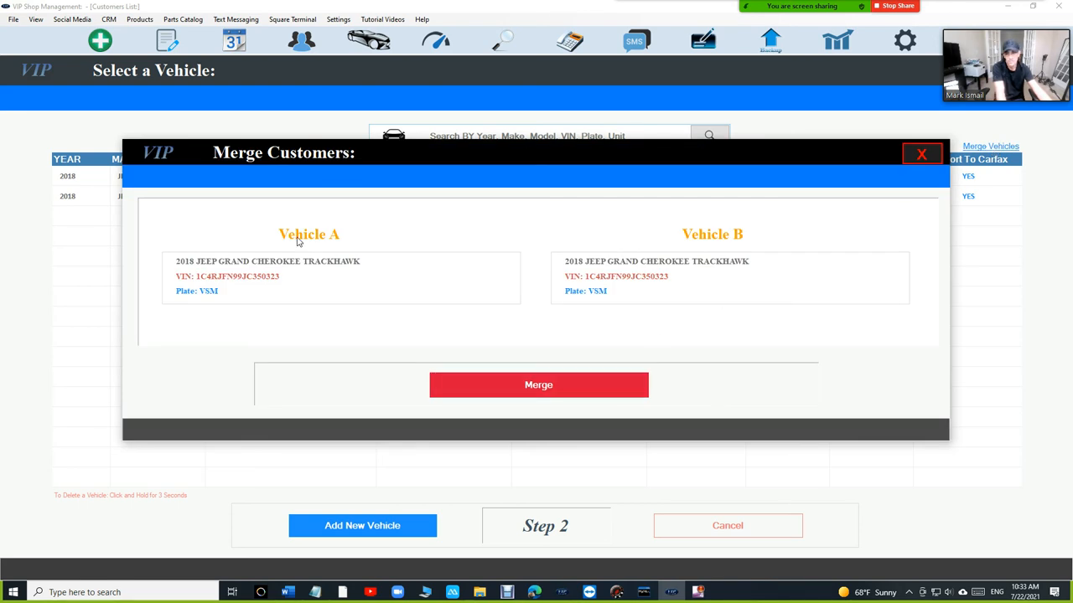
{"action": "mouse_move", "coordinate": [539, 384]}
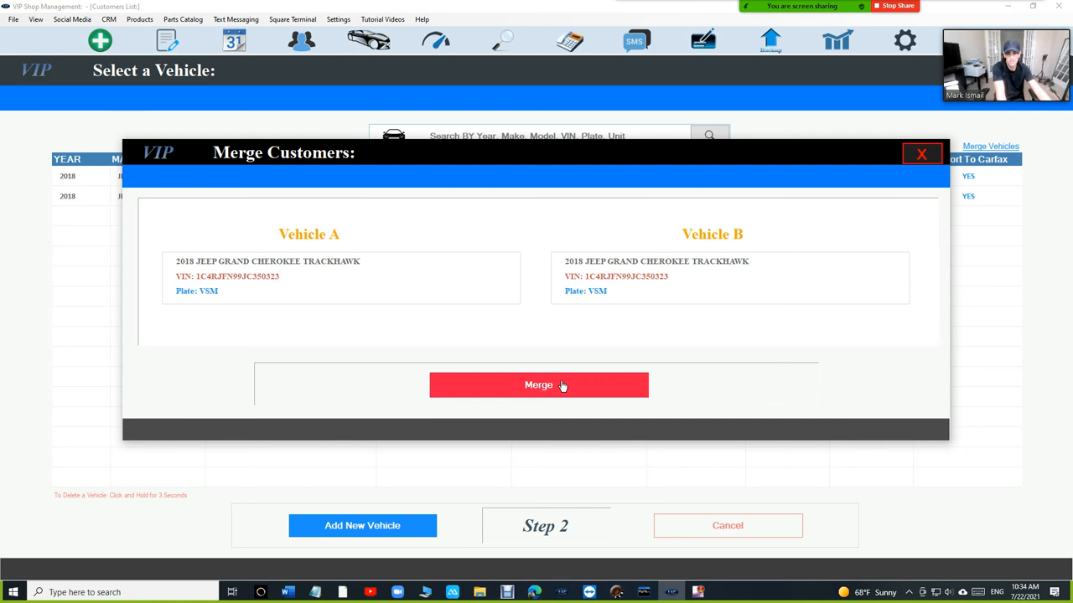
{"action": "left_click", "coordinate": [538, 384]}
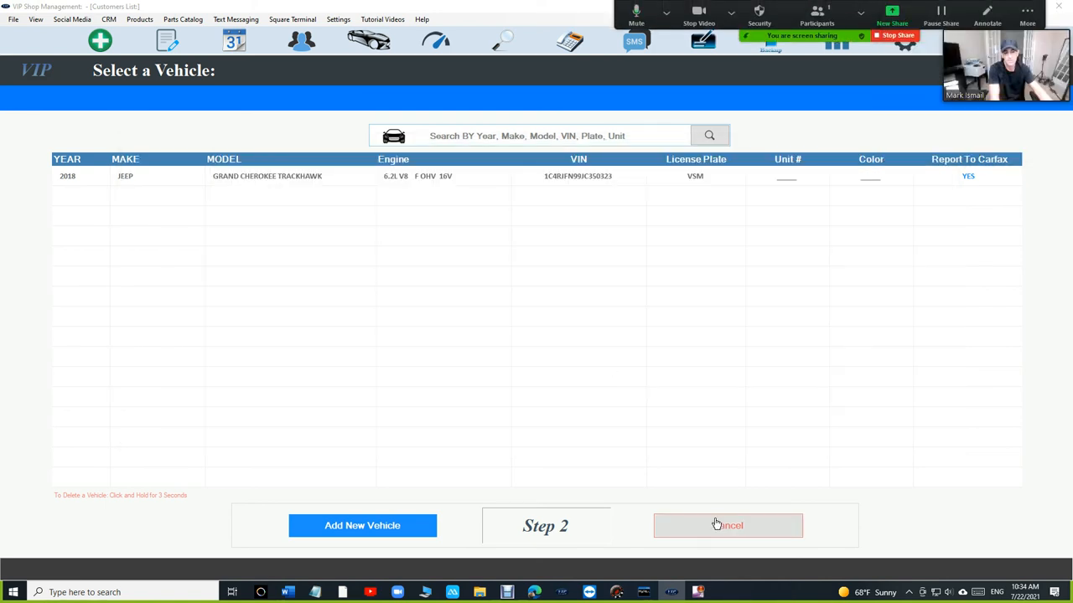
{"action": "left_click", "coordinate": [727, 526]}
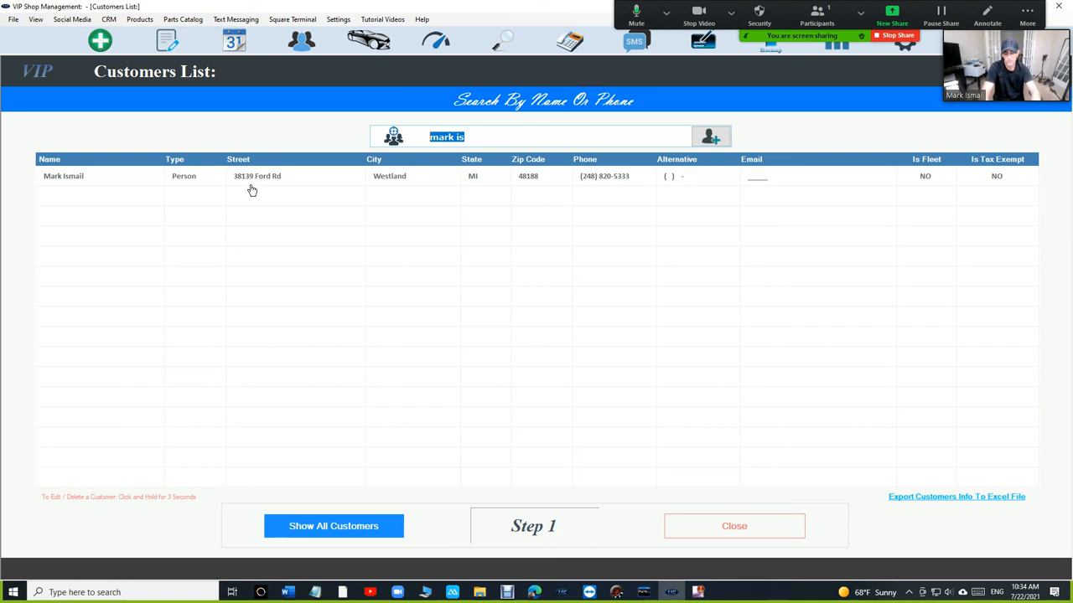